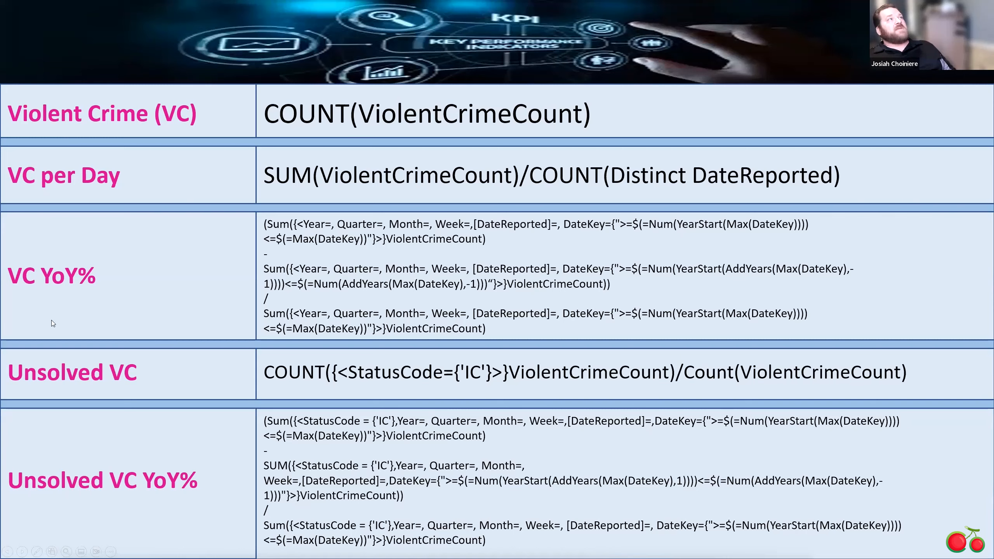
pyautogui.moveTo(71, 372)
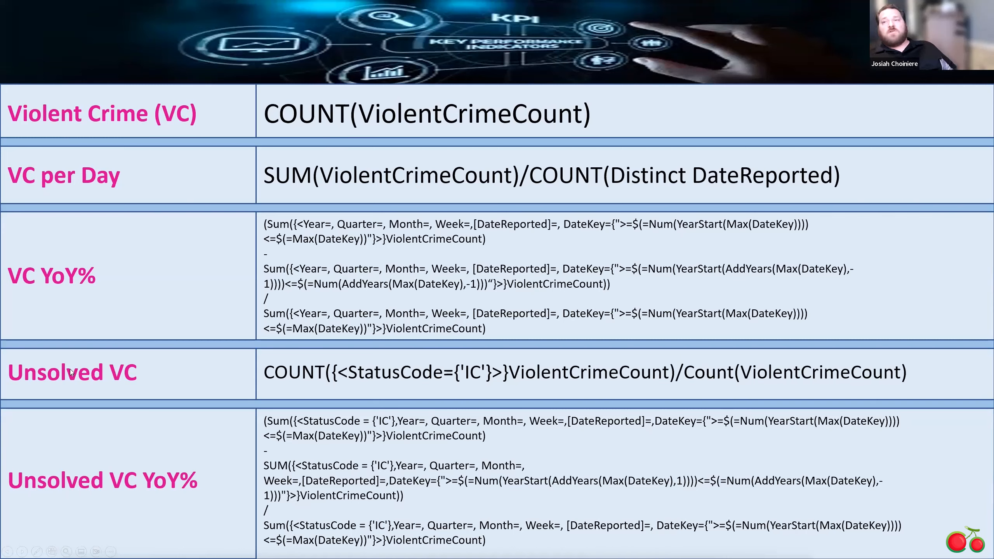
pyautogui.moveTo(198, 473)
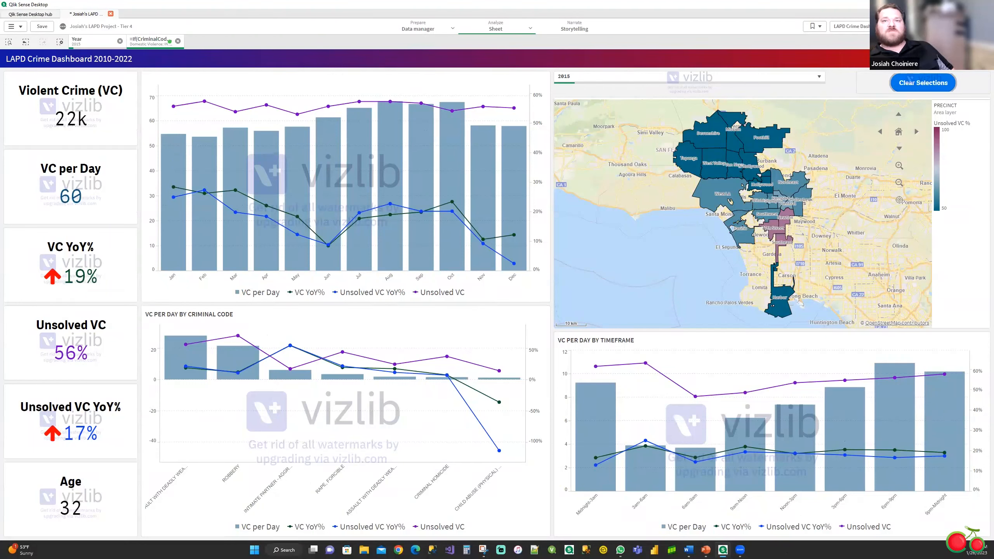
pyautogui.moveTo(677, 300)
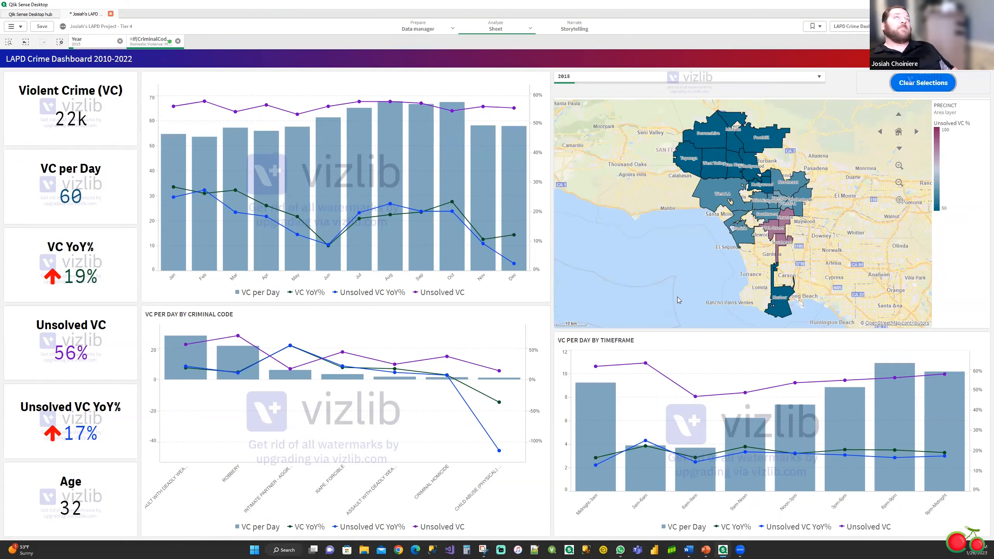
pyautogui.moveTo(586, 84)
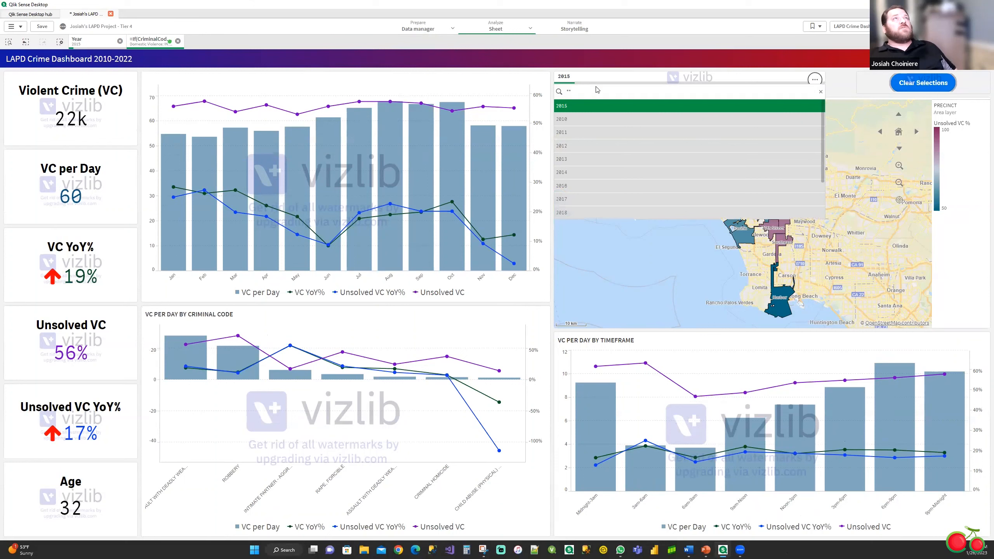
pyautogui.moveTo(623, 171)
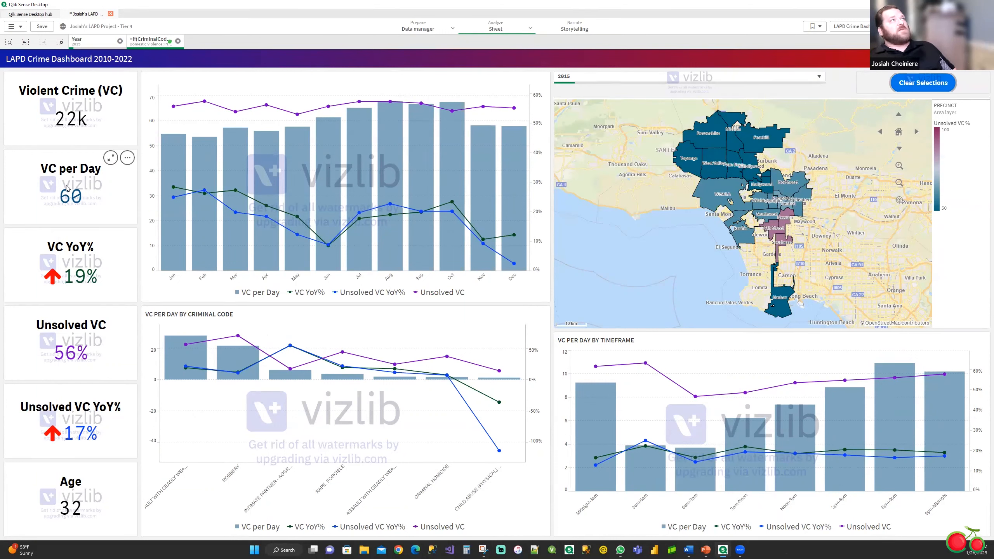
pyautogui.moveTo(71, 356)
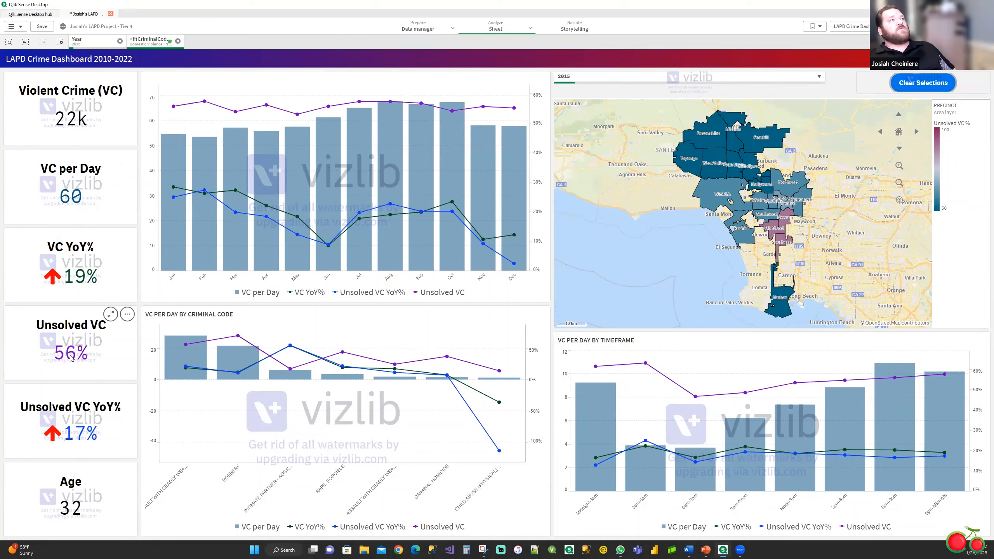
pyautogui.moveTo(453, 221)
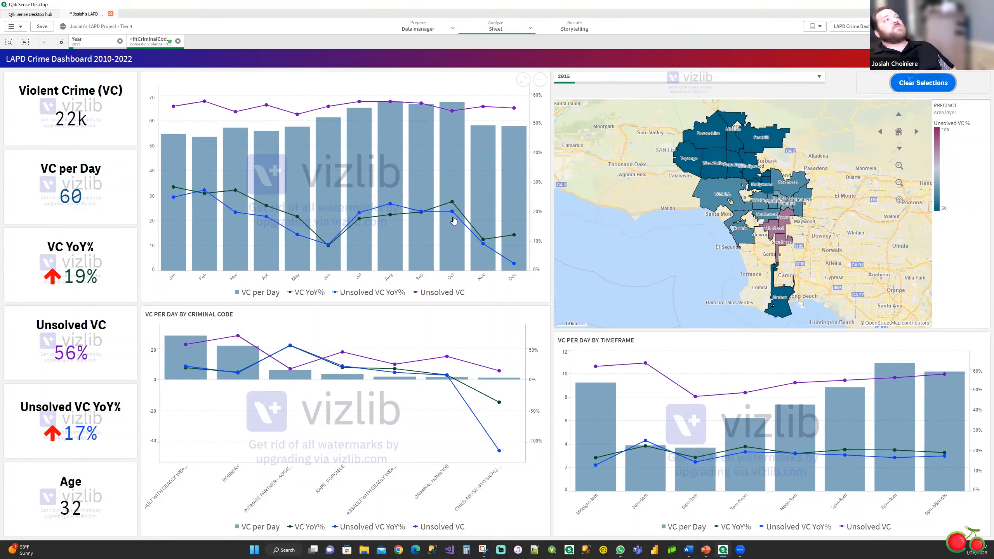
pyautogui.moveTo(196, 219)
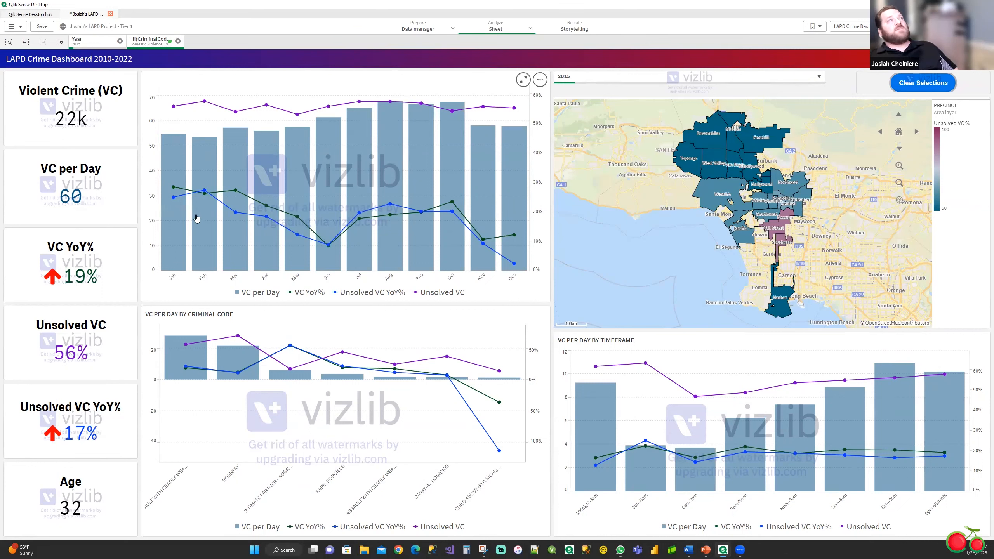
pyautogui.moveTo(246, 343)
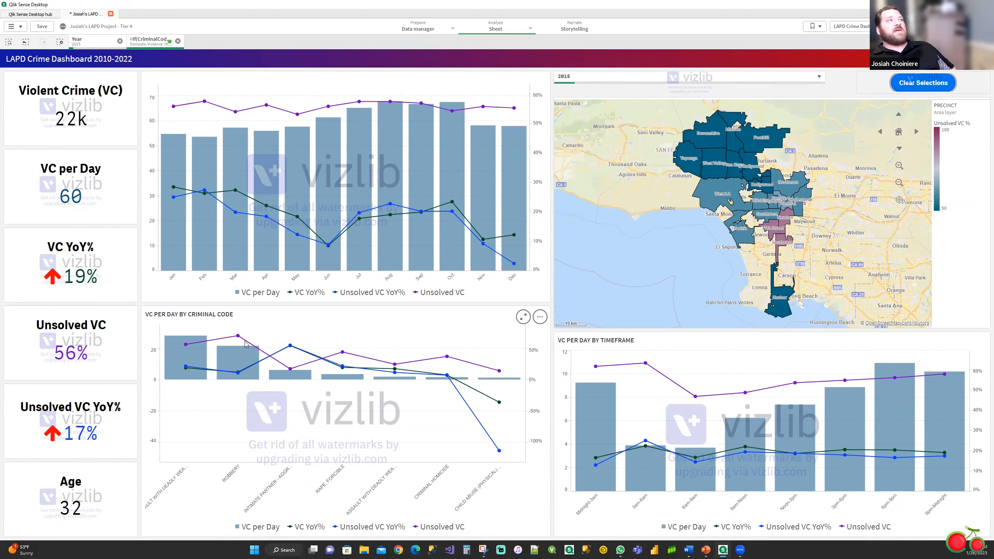
pyautogui.moveTo(187, 355)
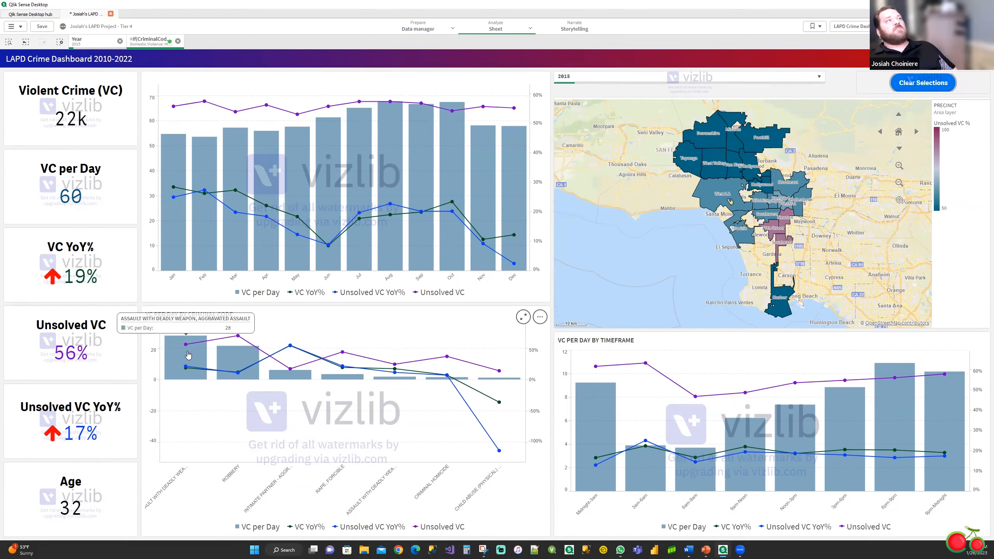
pyautogui.moveTo(238, 361)
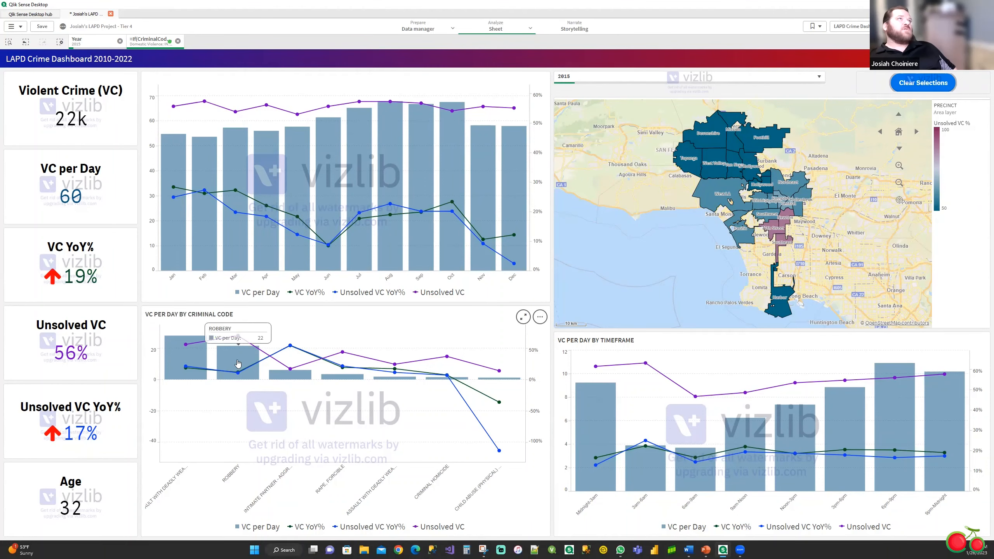
# Select robbery crimes and the 6pm–9pm bar, showing 4k violent crimes, 11 per day.
pyautogui.click(238, 362)
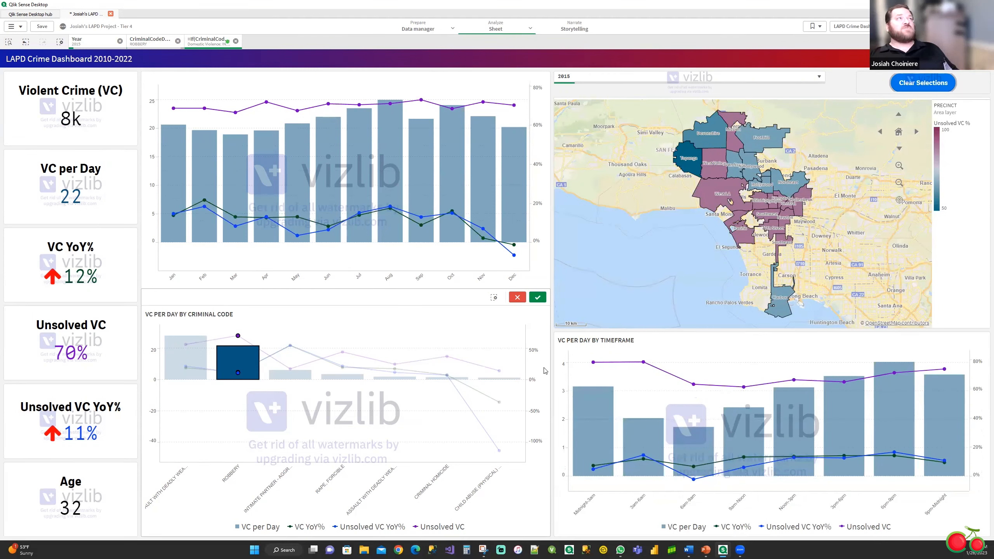
pyautogui.moveTo(904, 166)
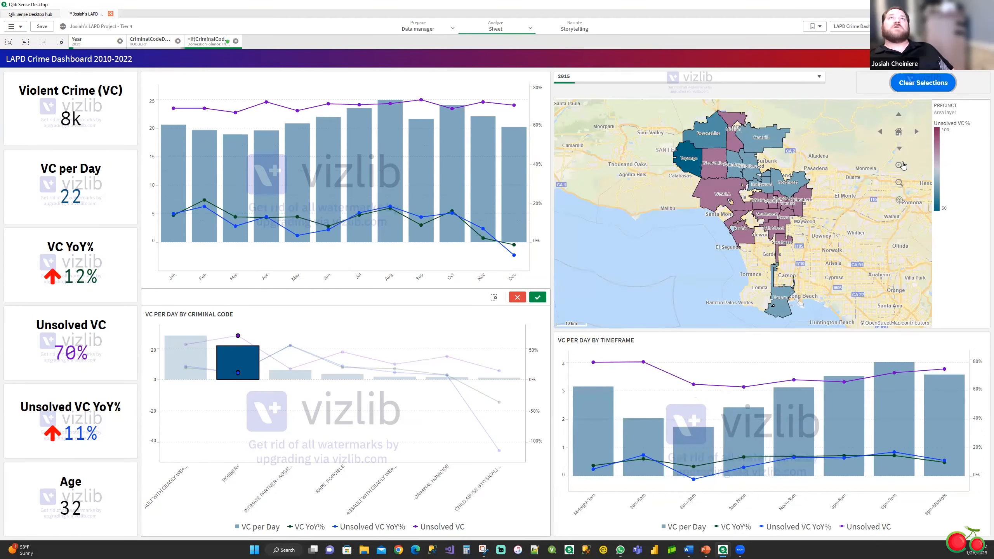
pyautogui.moveTo(720, 197)
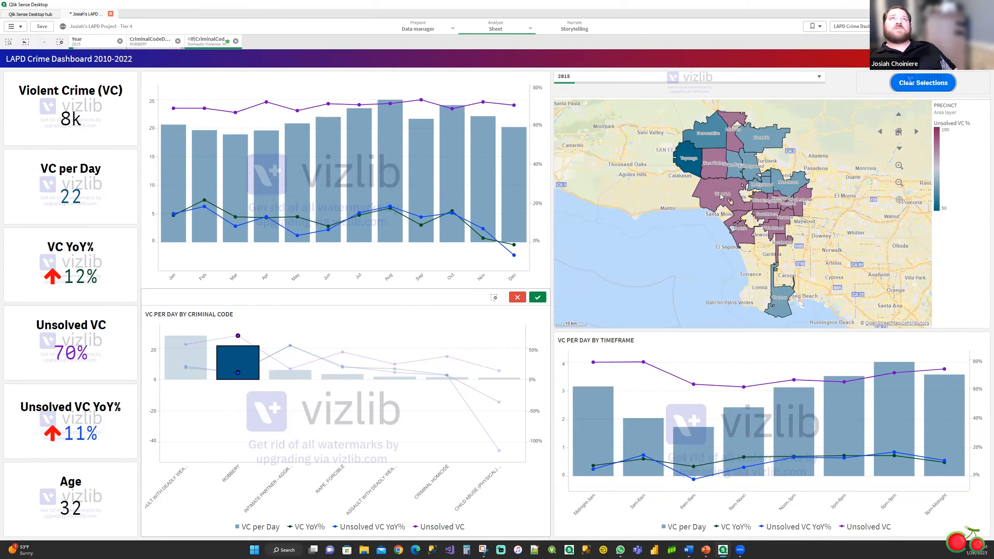
pyautogui.moveTo(943, 119)
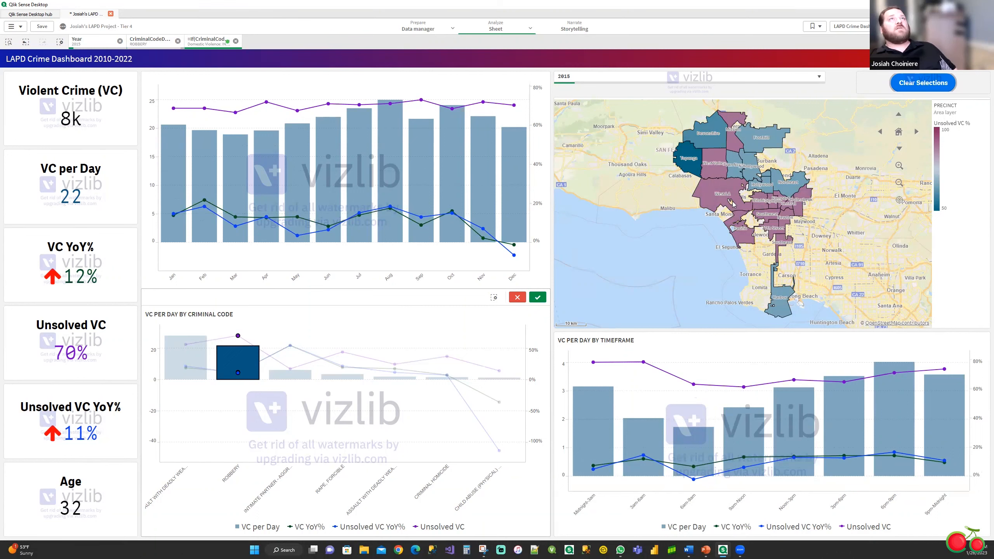
pyautogui.moveTo(729, 193)
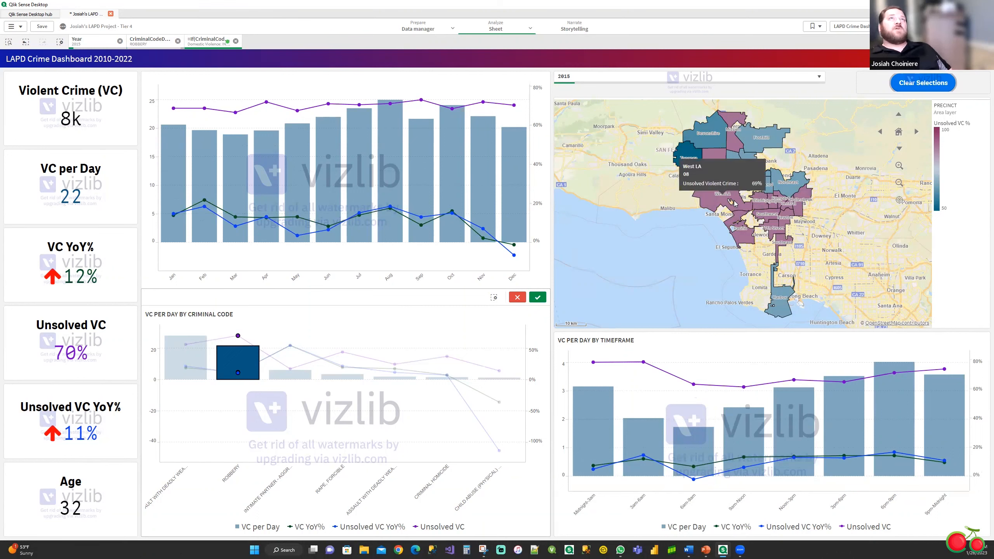
pyautogui.moveTo(319, 336)
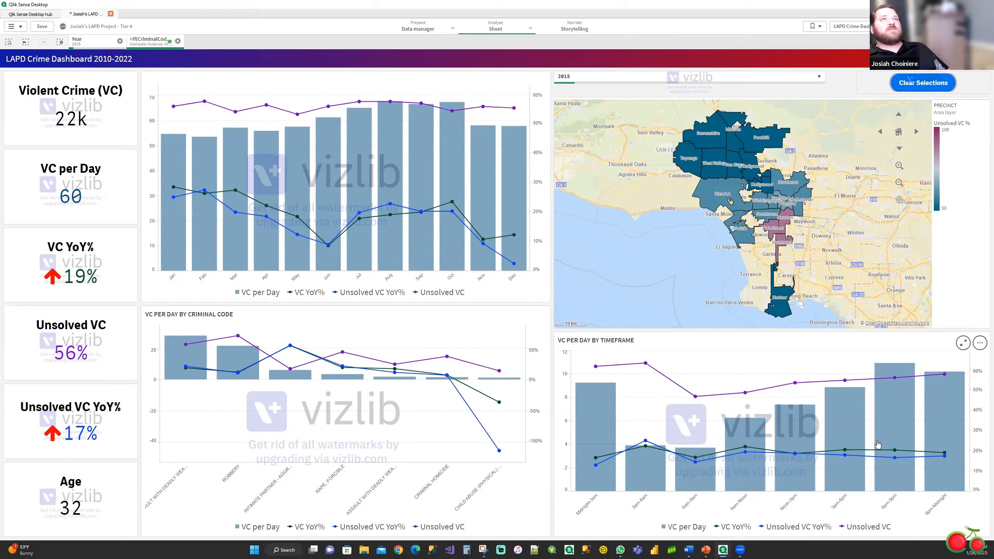
pyautogui.moveTo(860, 462)
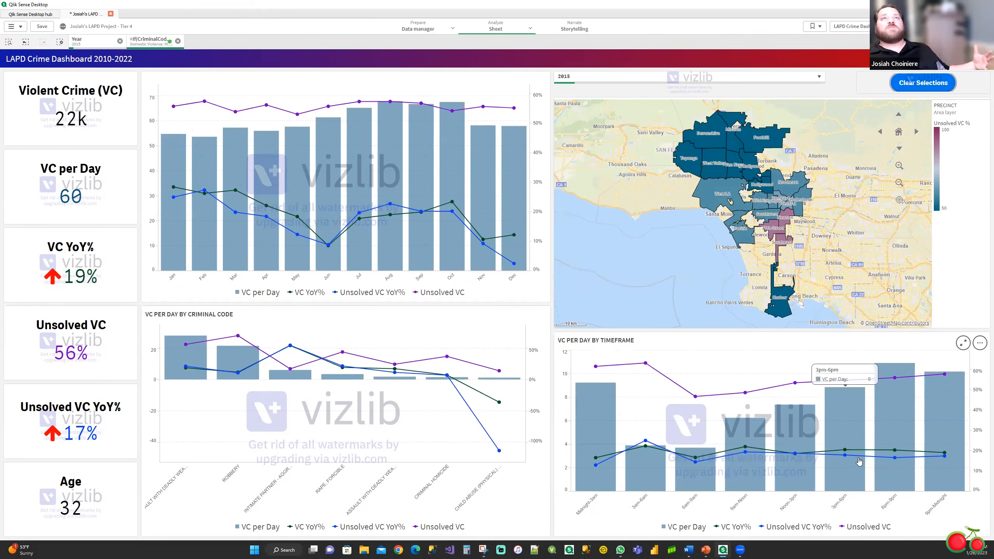
pyautogui.moveTo(886, 406)
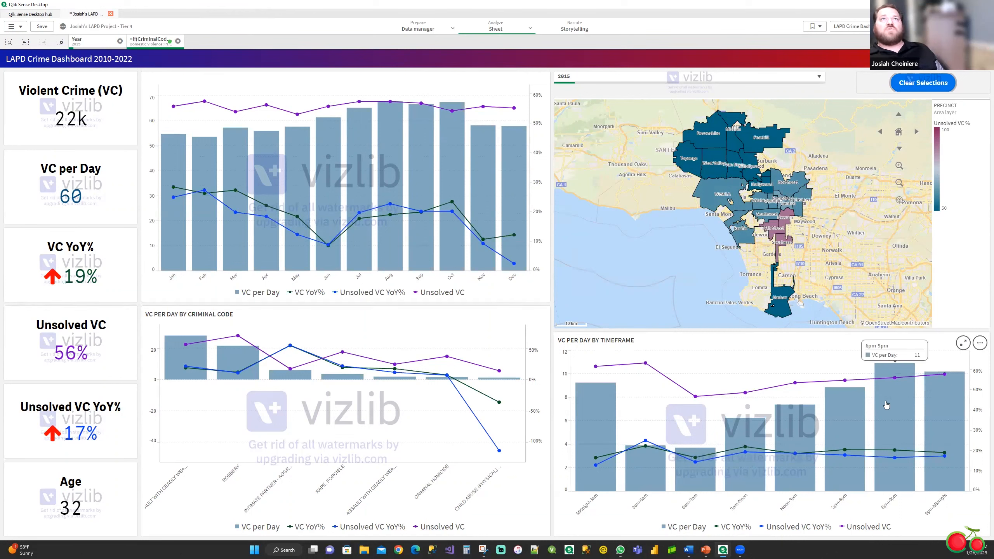
pyautogui.moveTo(643, 469)
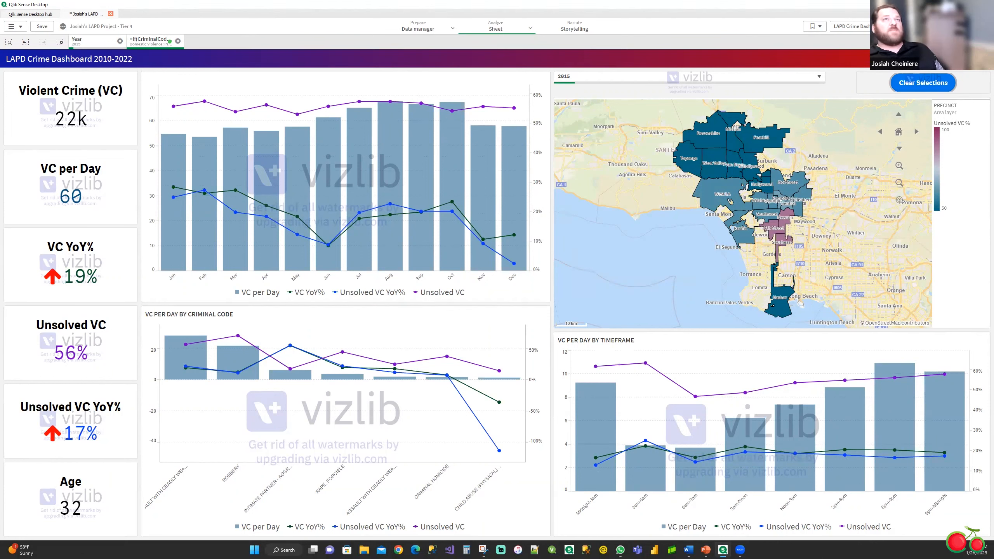
pyautogui.click(895, 431)
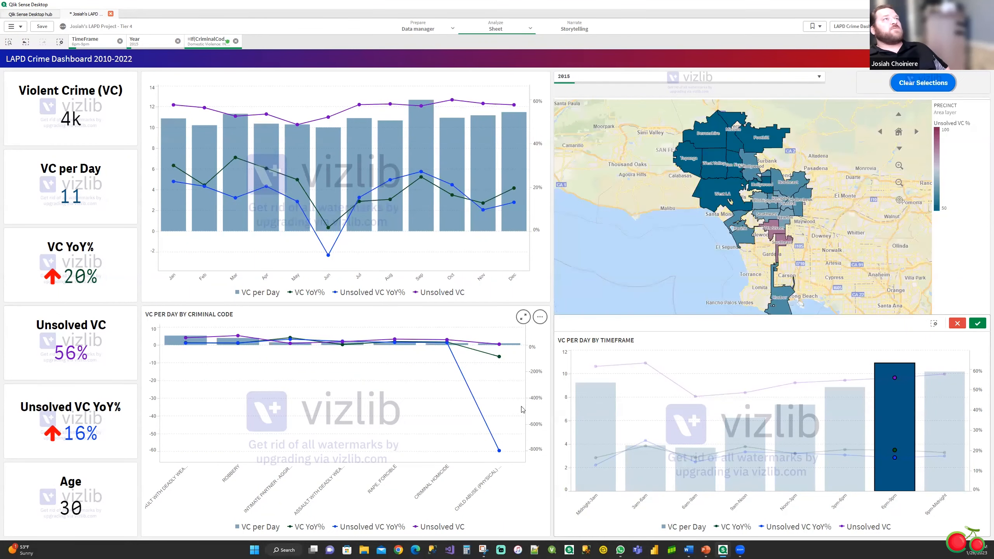
pyautogui.moveTo(703, 125)
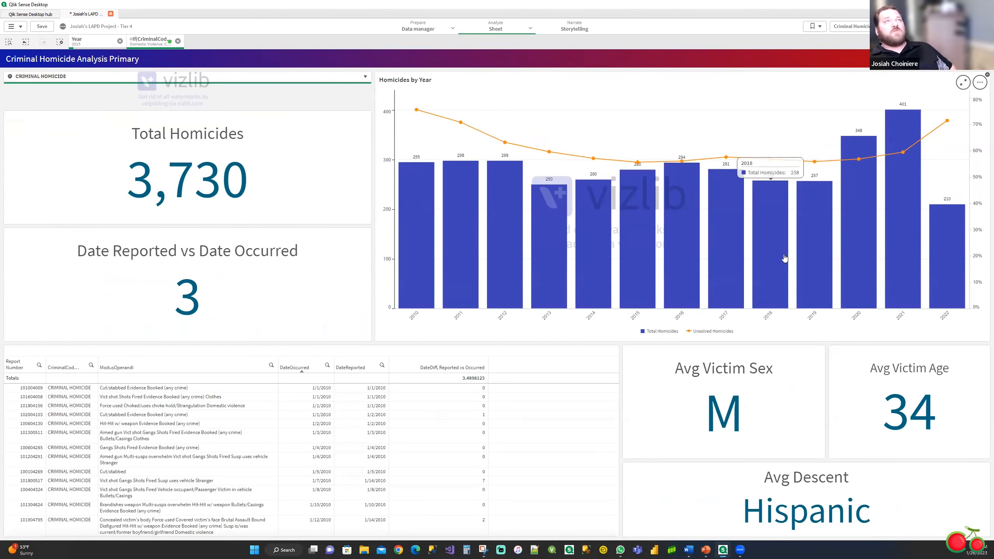
pyautogui.moveTo(931, 273)
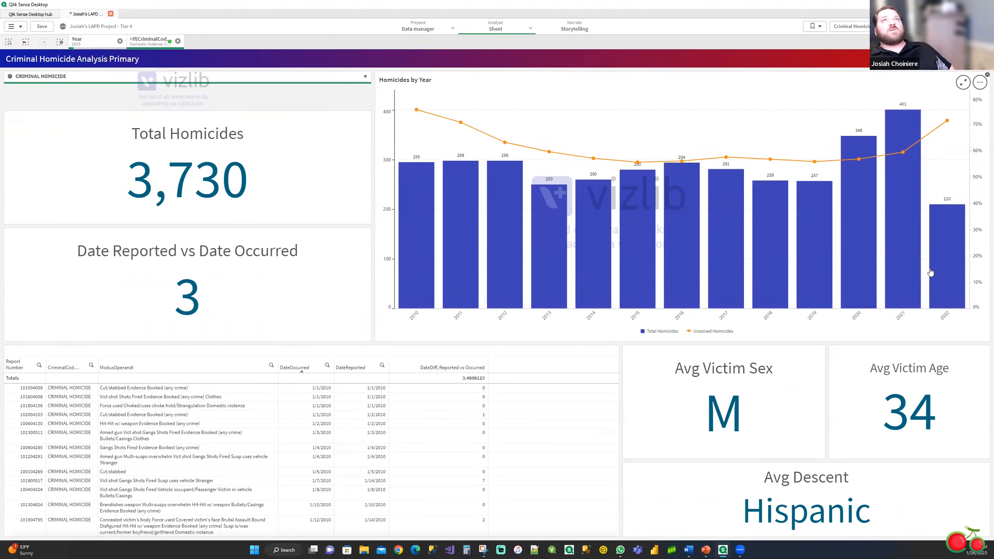
pyautogui.moveTo(475, 270)
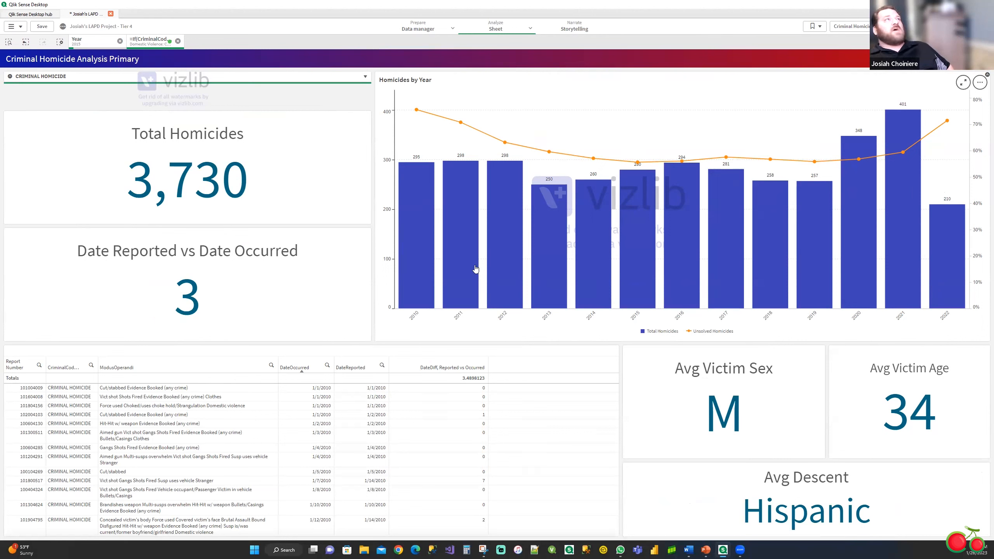
pyautogui.moveTo(815, 214)
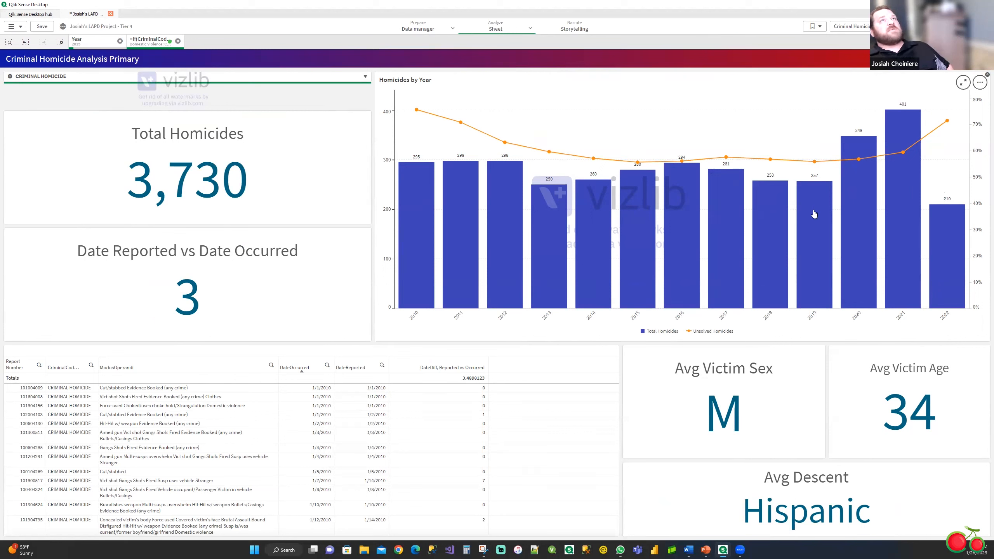
pyautogui.moveTo(193, 238)
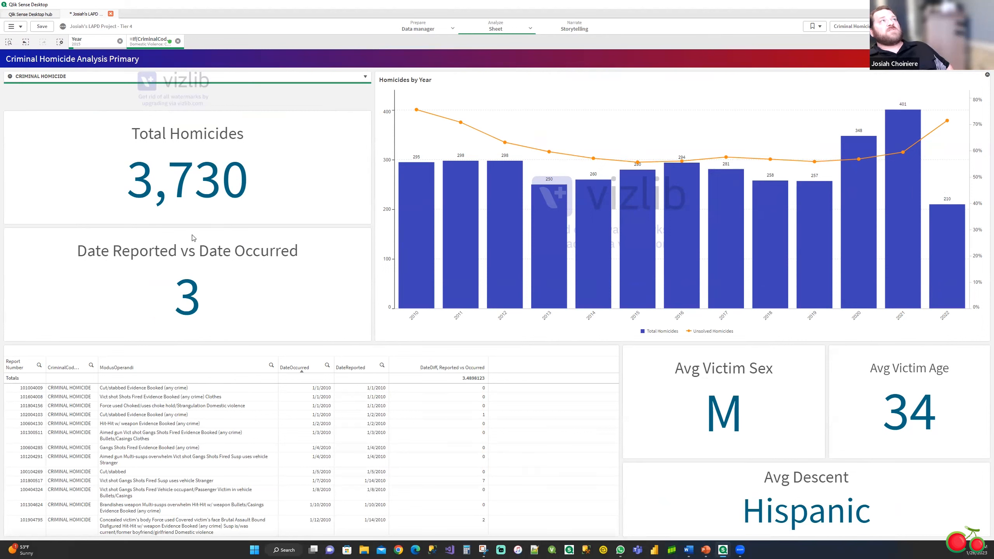
pyautogui.moveTo(672, 235)
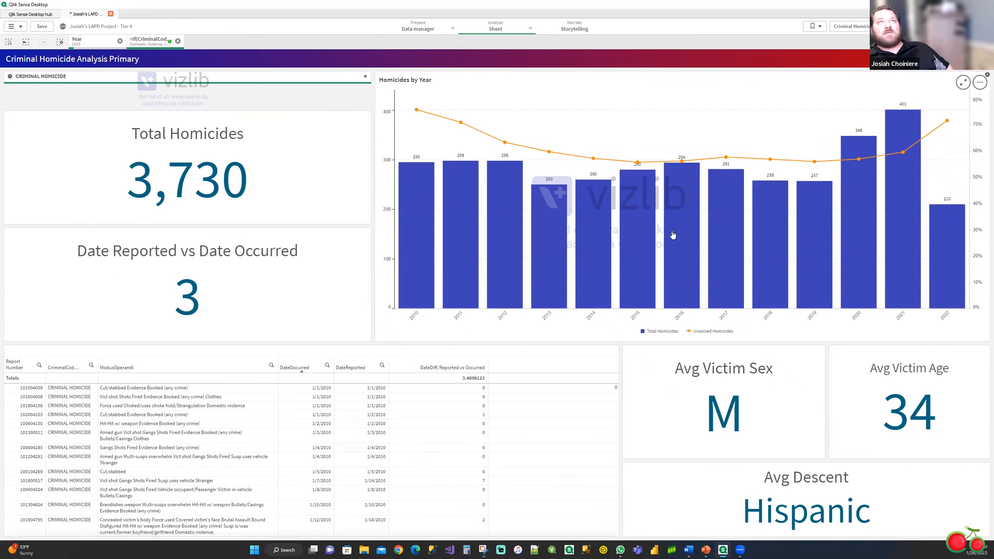
pyautogui.moveTo(627, 253)
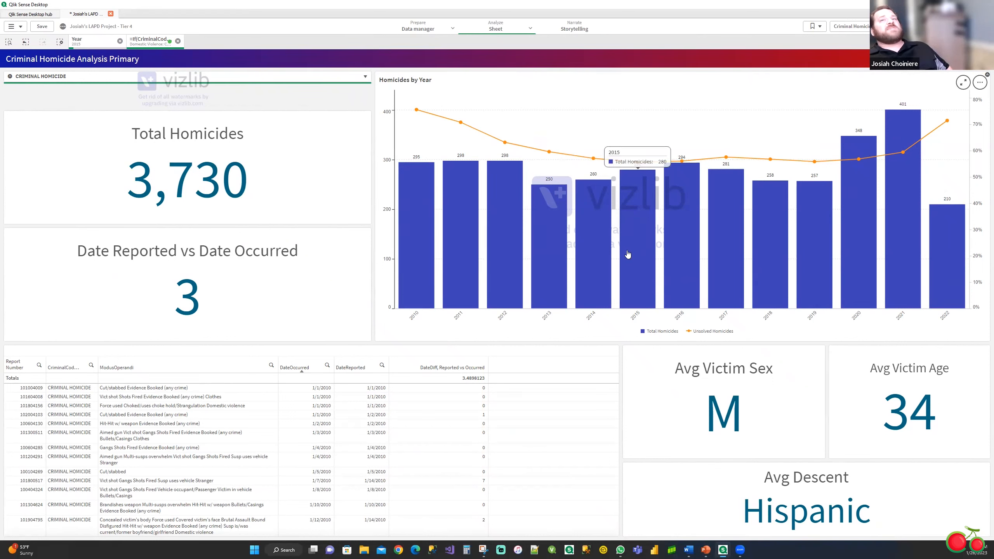
pyautogui.moveTo(632, 253)
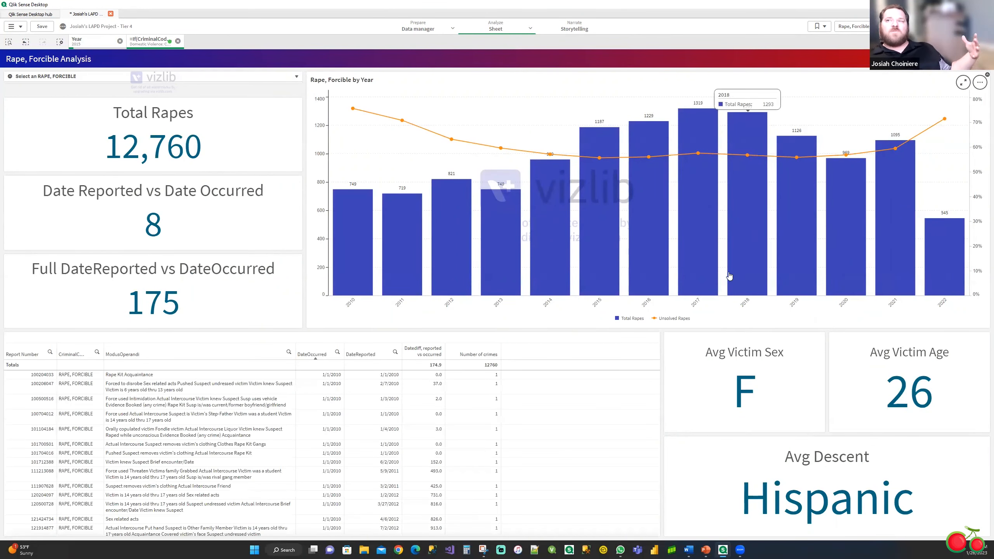
pyautogui.moveTo(440, 312)
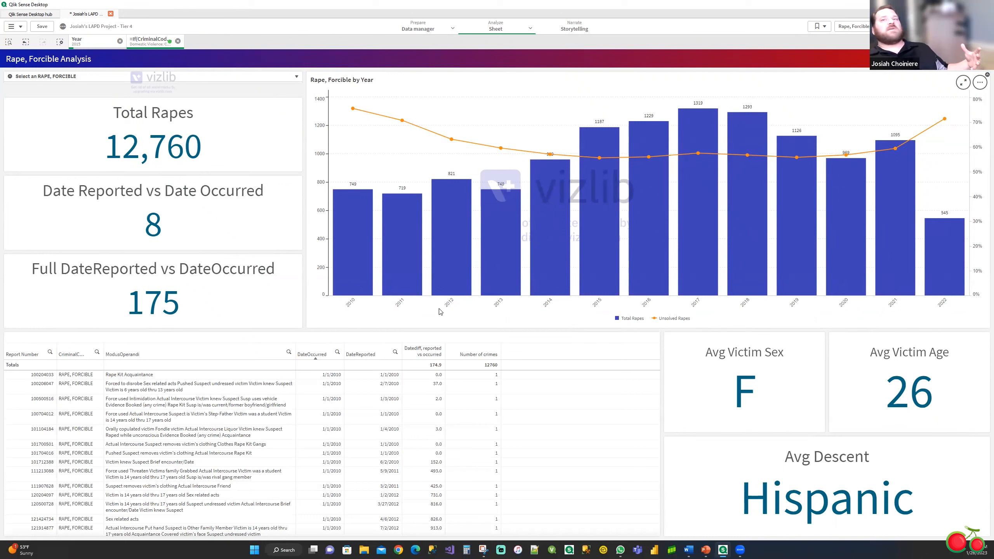
pyautogui.moveTo(188, 269)
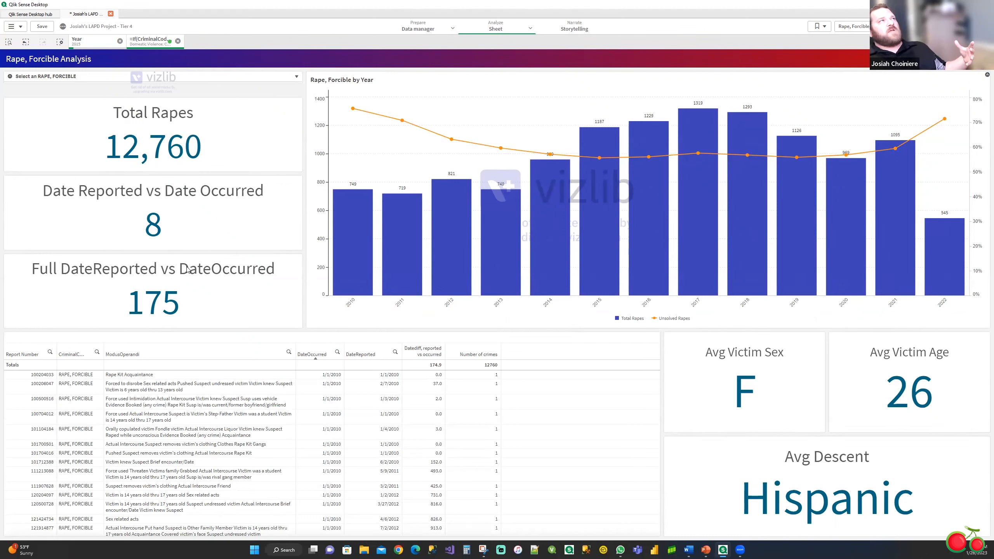
pyautogui.moveTo(141, 330)
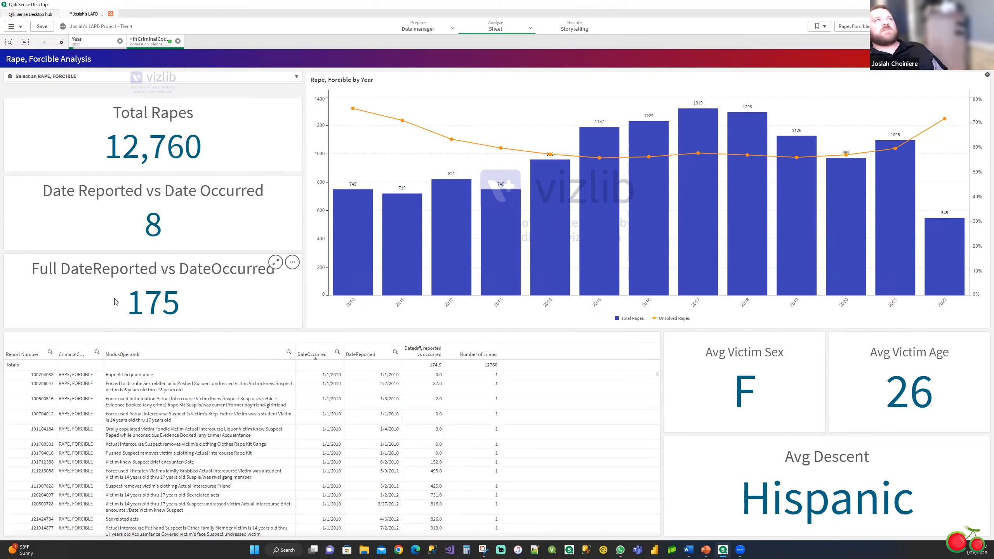
pyautogui.moveTo(187, 197)
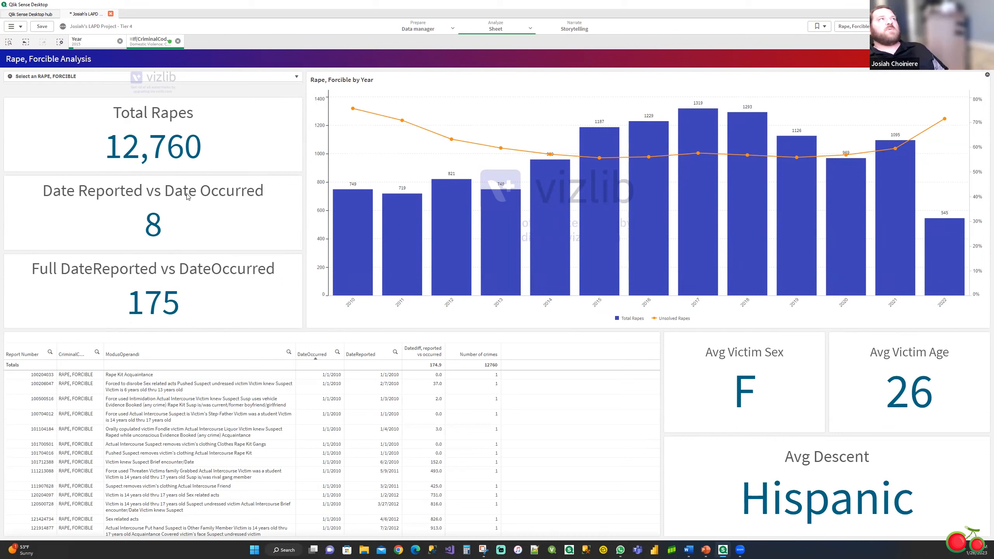
pyautogui.moveTo(168, 206)
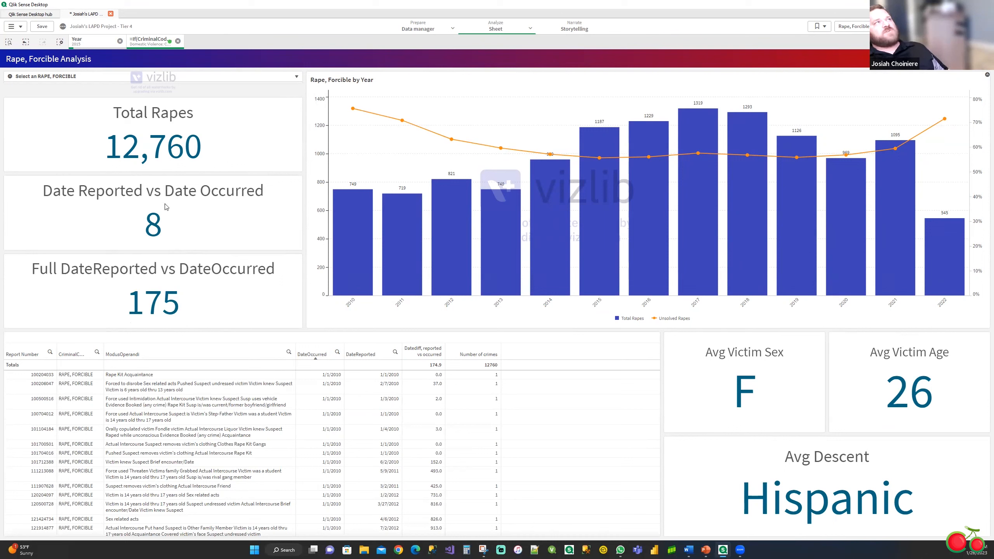
pyautogui.moveTo(139, 240)
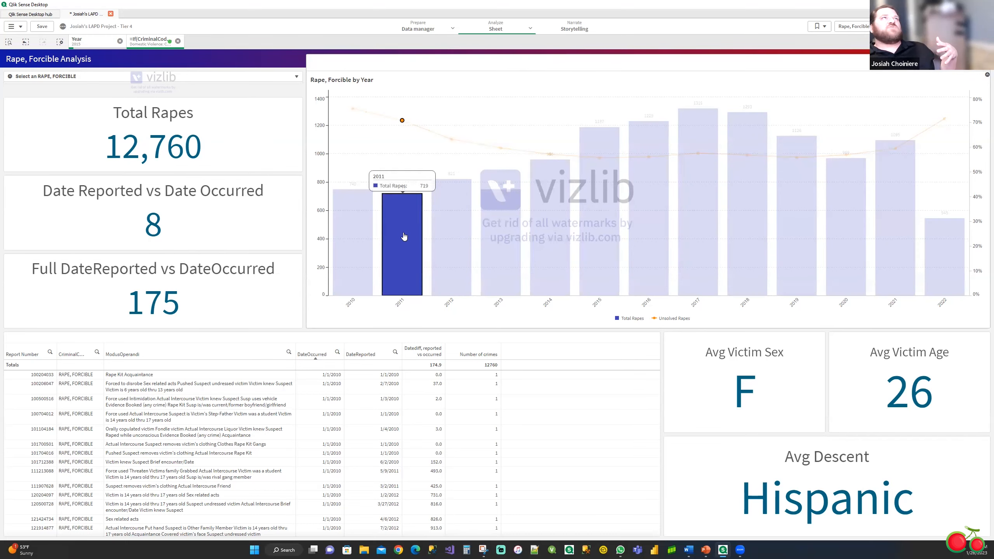
# Confirm the 2011 selection, then select and confirm the 2021 bar, showing 1,095 rapes.
pyautogui.click(401, 241)
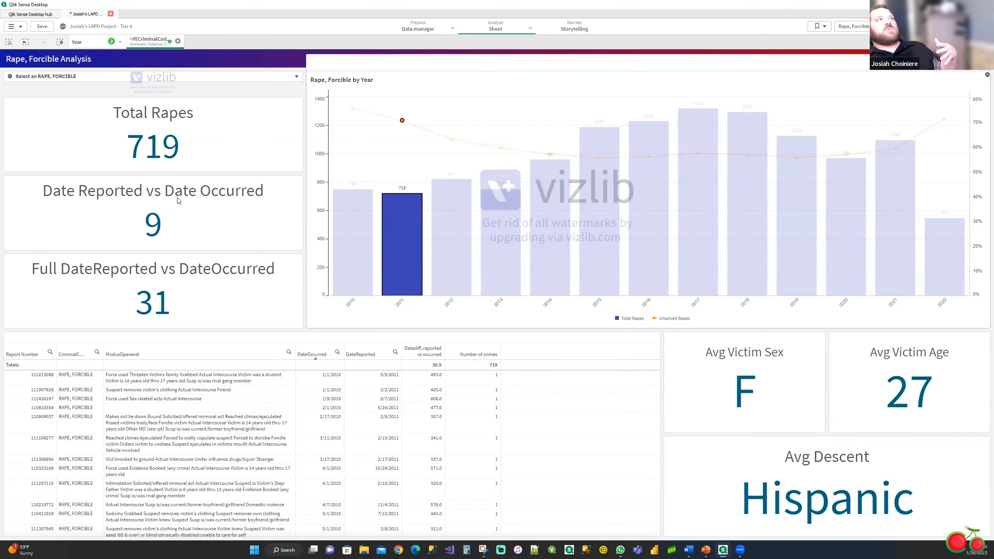
pyautogui.moveTo(124, 242)
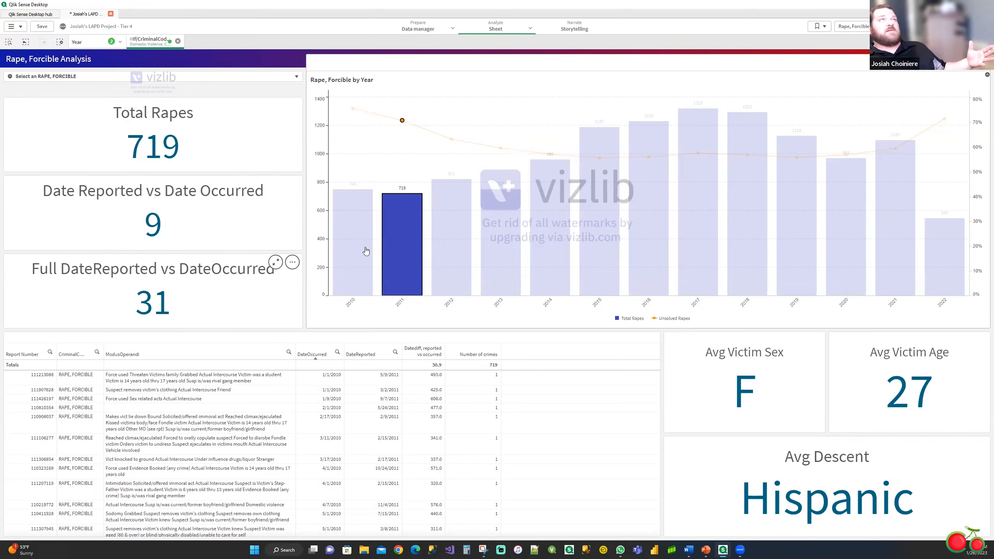
pyautogui.click(894, 222)
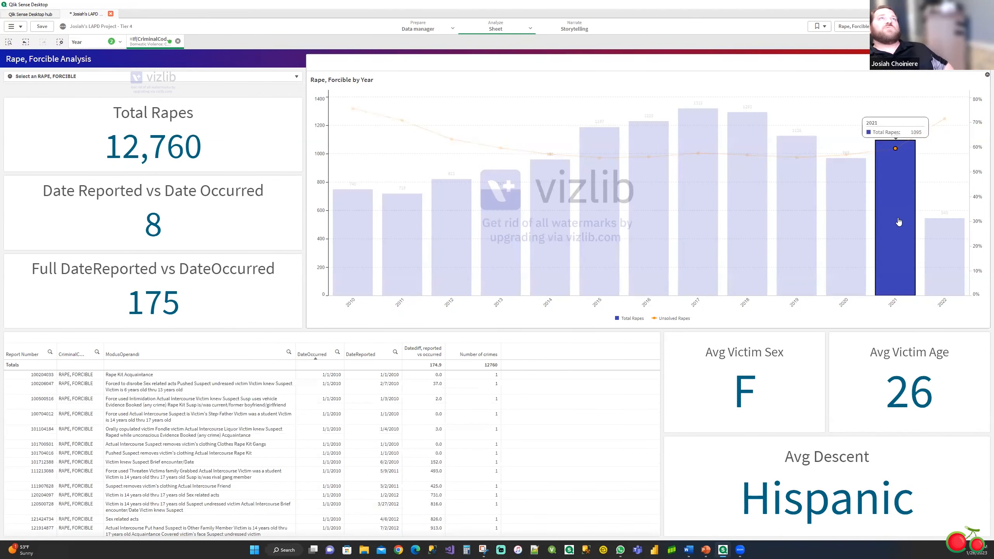
pyautogui.click(895, 222)
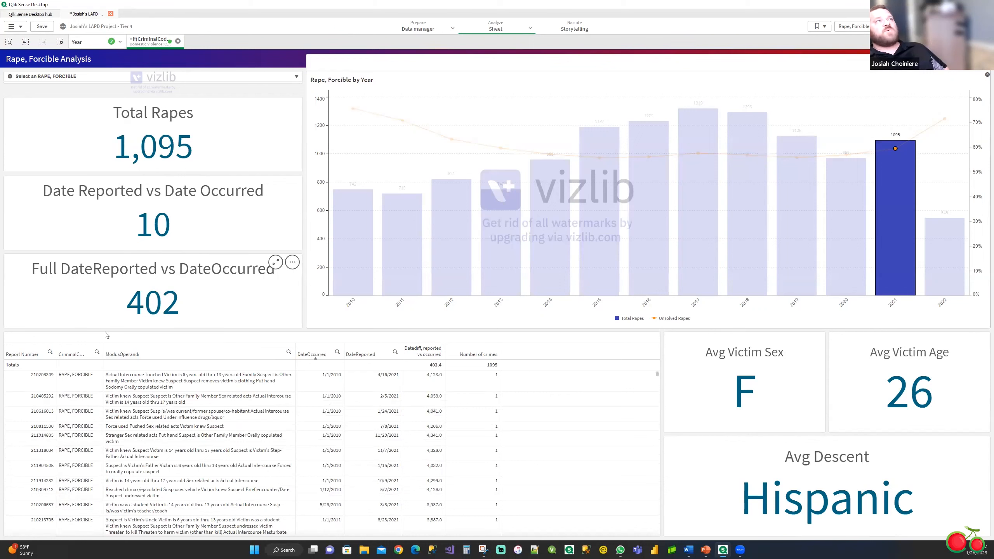
pyautogui.moveTo(427, 382)
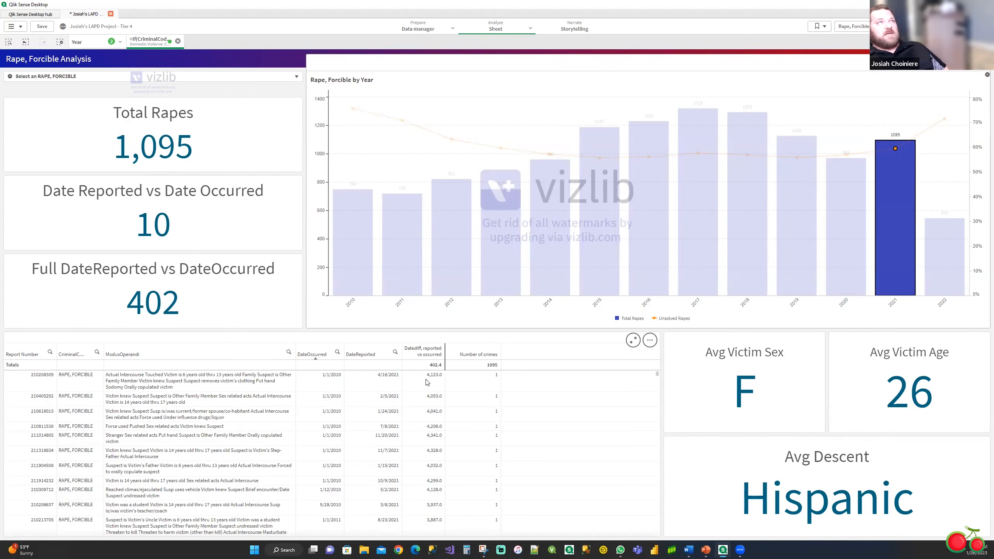
pyautogui.moveTo(455, 386)
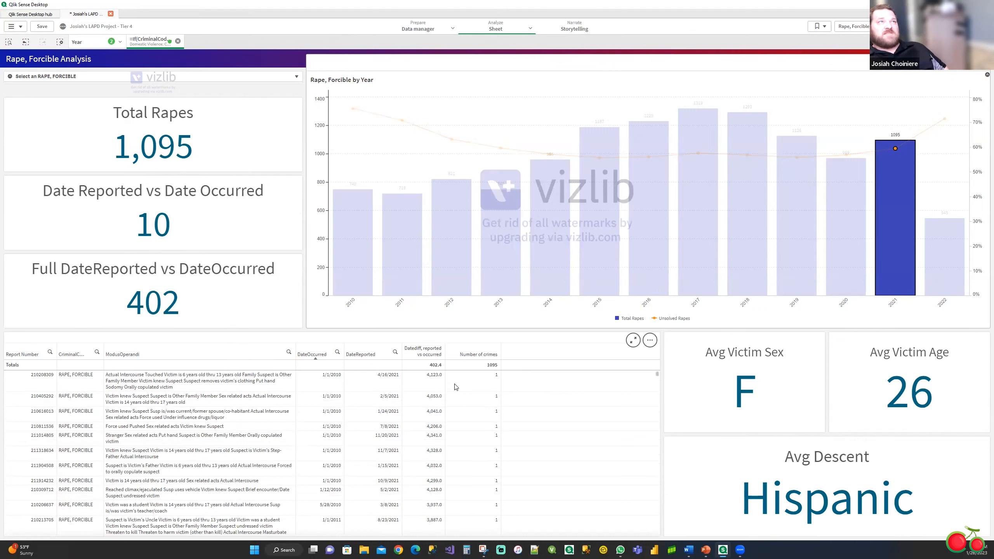
pyautogui.moveTo(434, 422)
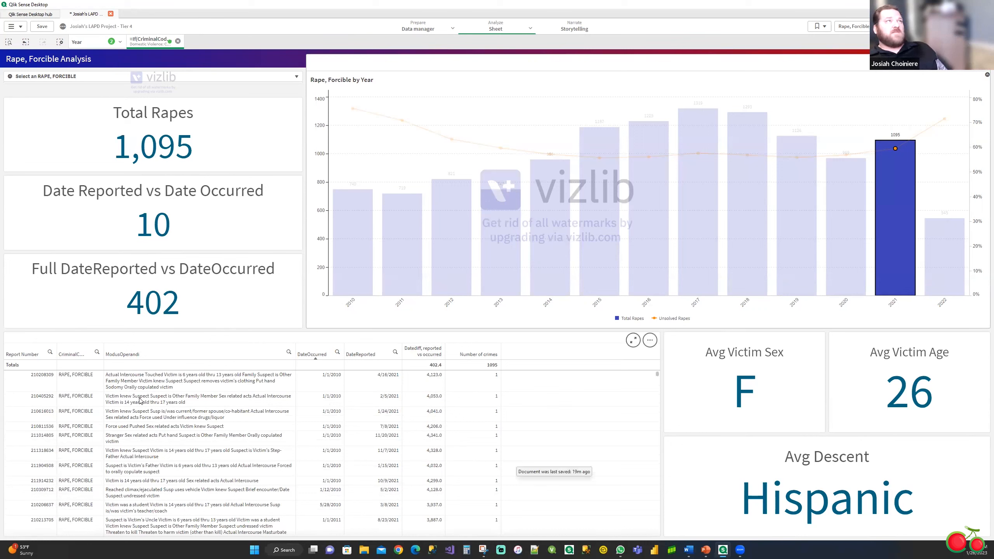
pyautogui.moveTo(168, 399)
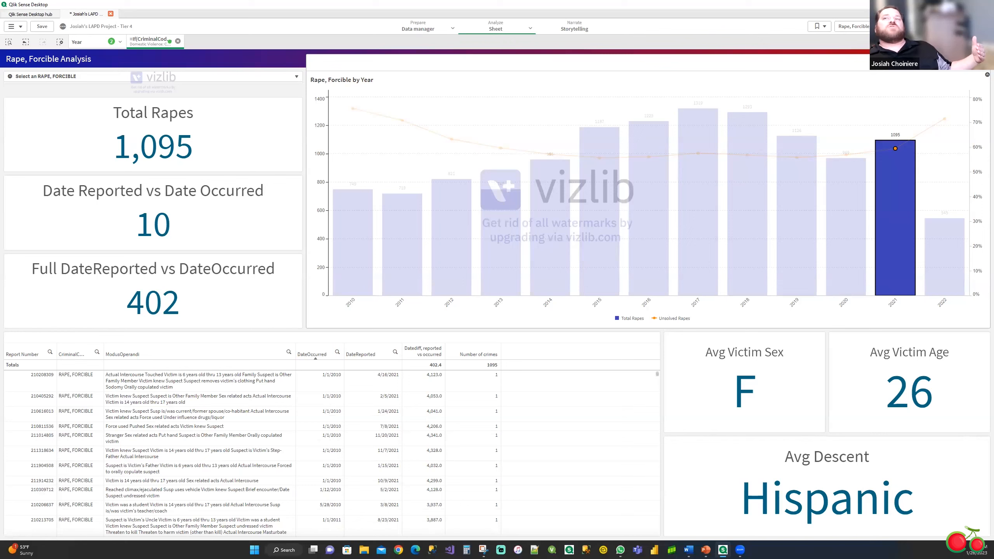
pyautogui.moveTo(982, 464)
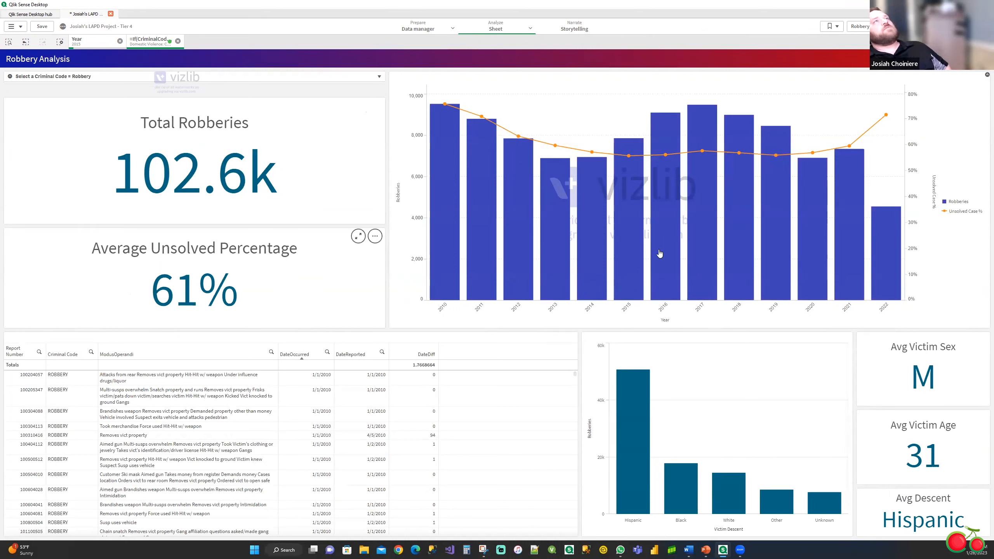
pyautogui.moveTo(502, 325)
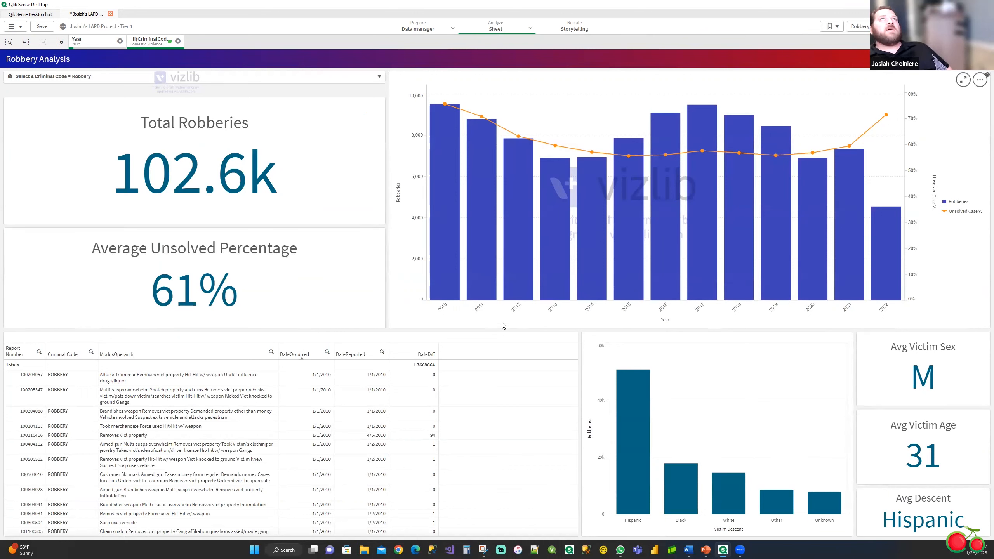